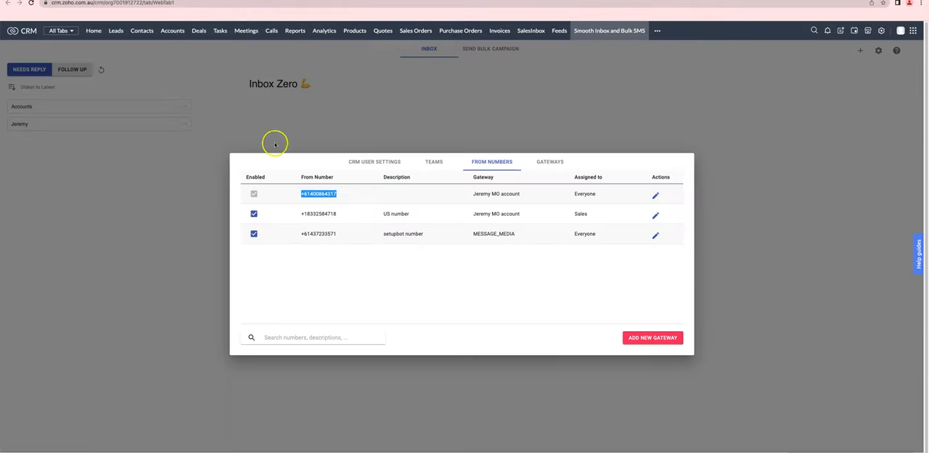
- Copy the sending number from the From Numbers list for the action's From field
{"action": "right_click", "coordinate": [318, 194]}
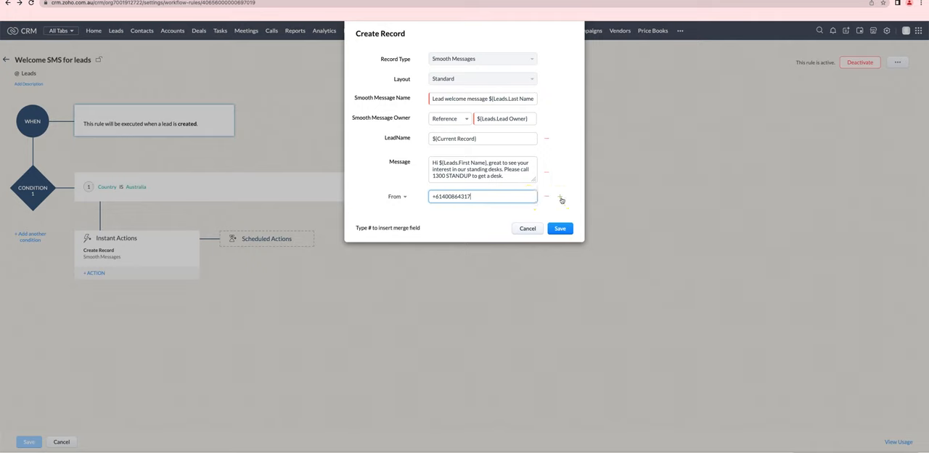
- Add a new field row and set it to the Smooth Message To field
{"action": "left_click", "coordinate": [560, 196]}
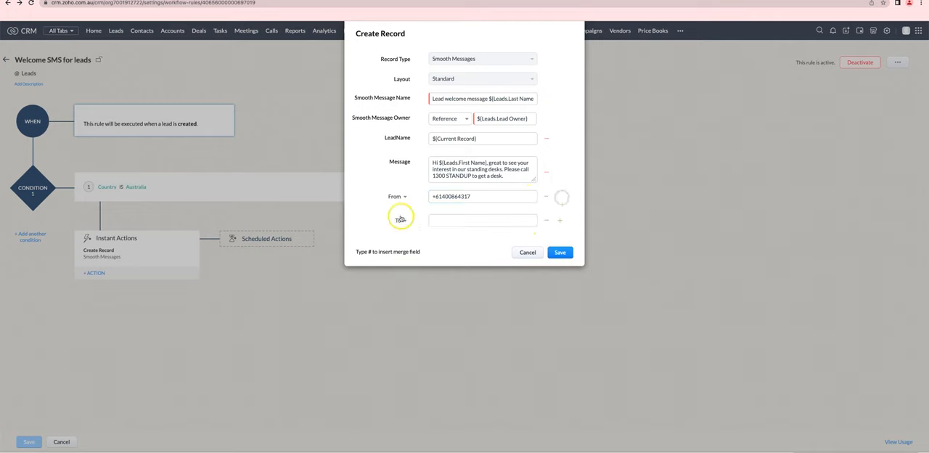
{"action": "left_click", "coordinate": [401, 220]}
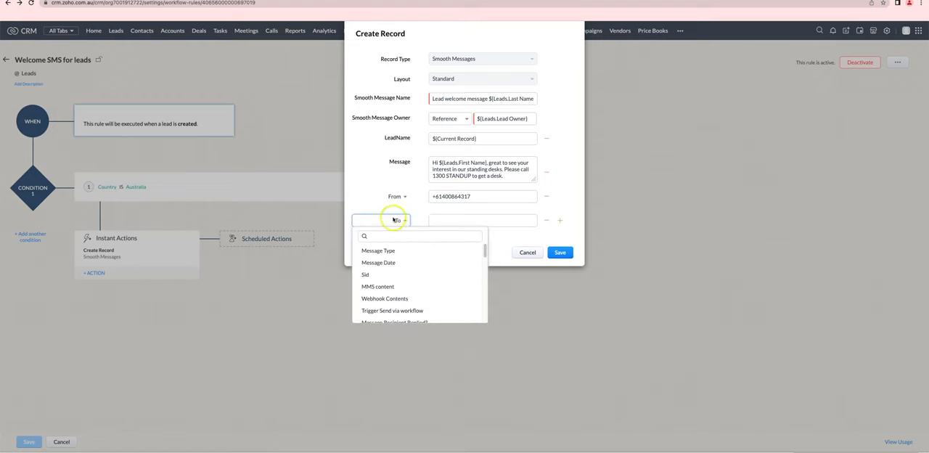
{"action": "left_click", "coordinate": [481, 221]}
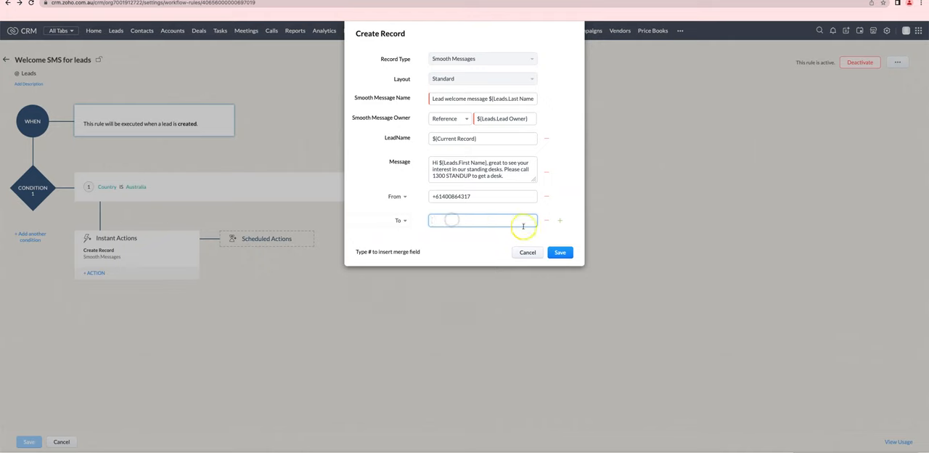
- Fill the To value with the Leads > Mobile merge field via #Mobil
{"action": "type", "text": "#"}
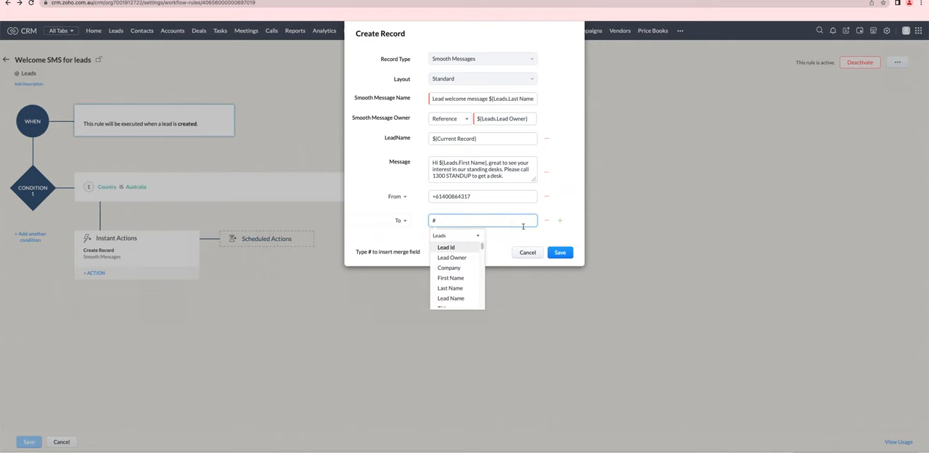
{"action": "left_click", "coordinate": [456, 235]}
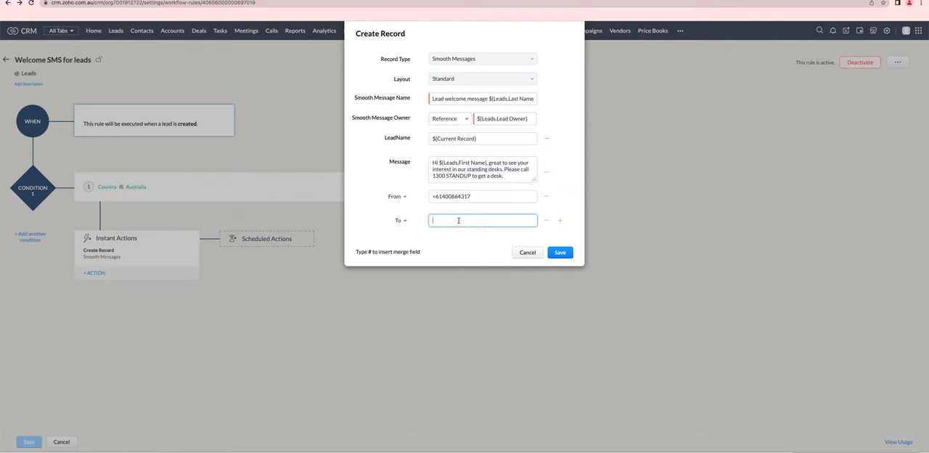
{"action": "type", "text": "#Mobil"}
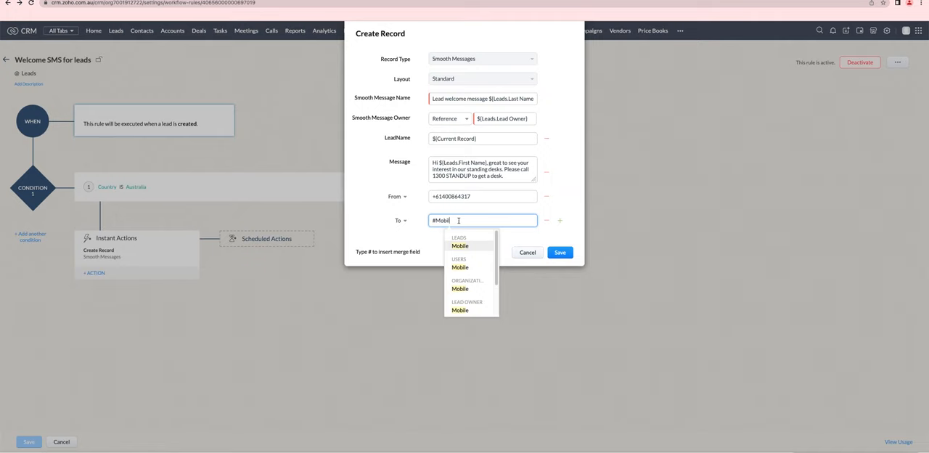
{"action": "left_click", "coordinate": [460, 245]}
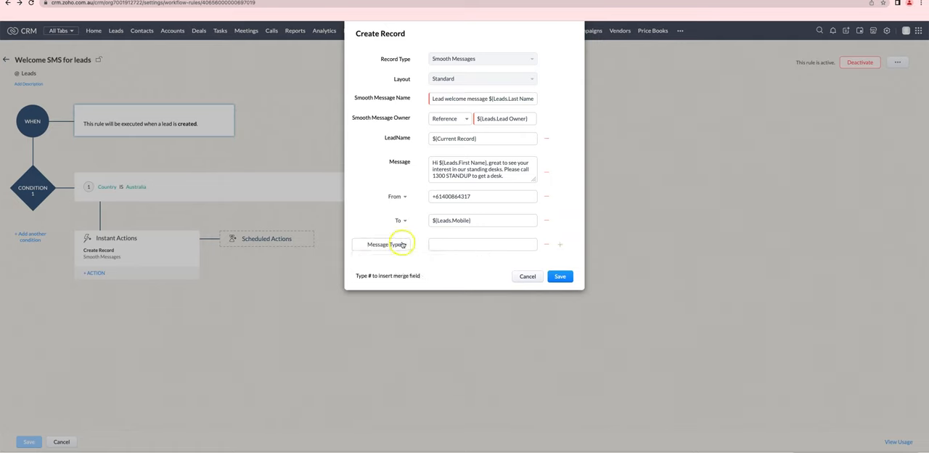
- Add the 'Only use specified To field' option, ticked, and a further field row
{"action": "left_click", "coordinate": [383, 244]}
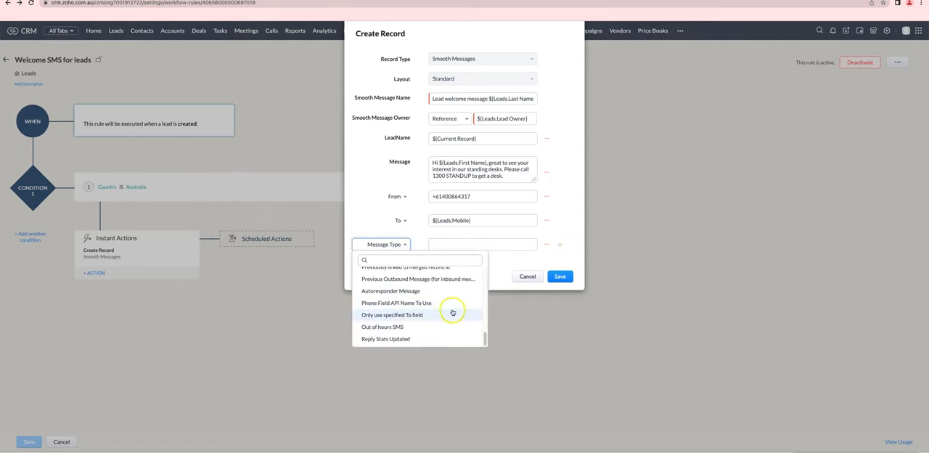
{"action": "left_click", "coordinate": [392, 313]}
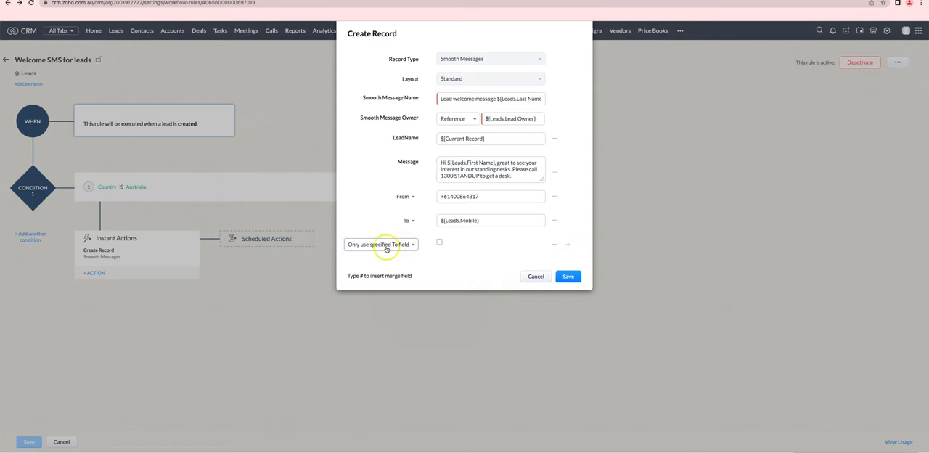
{"action": "left_click", "coordinate": [438, 241]}
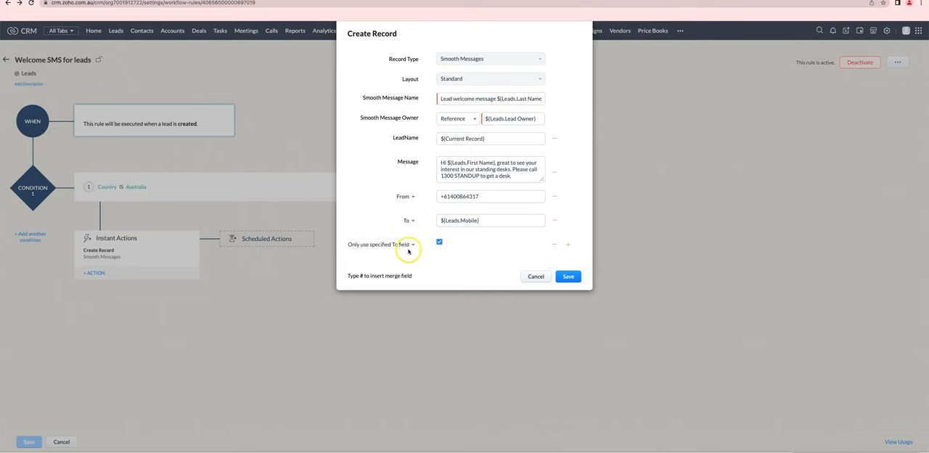
{"action": "mouse_move", "coordinate": [571, 252]}
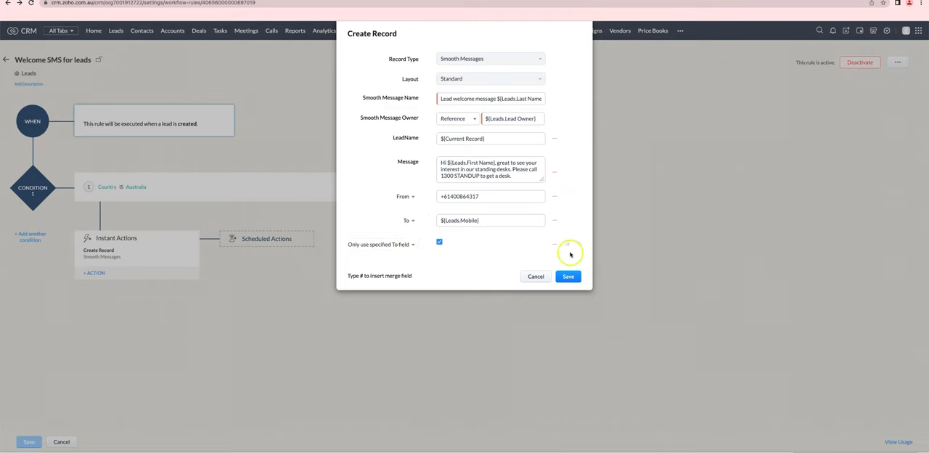
{"action": "left_click", "coordinate": [568, 246]}
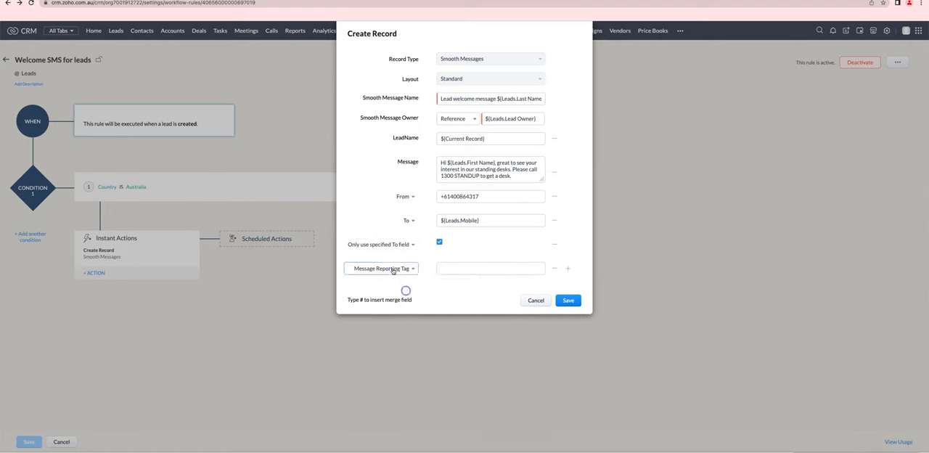
- Set the Message Reporting Tag field to welcome-sms-to-leads
{"action": "left_click", "coordinate": [380, 268]}
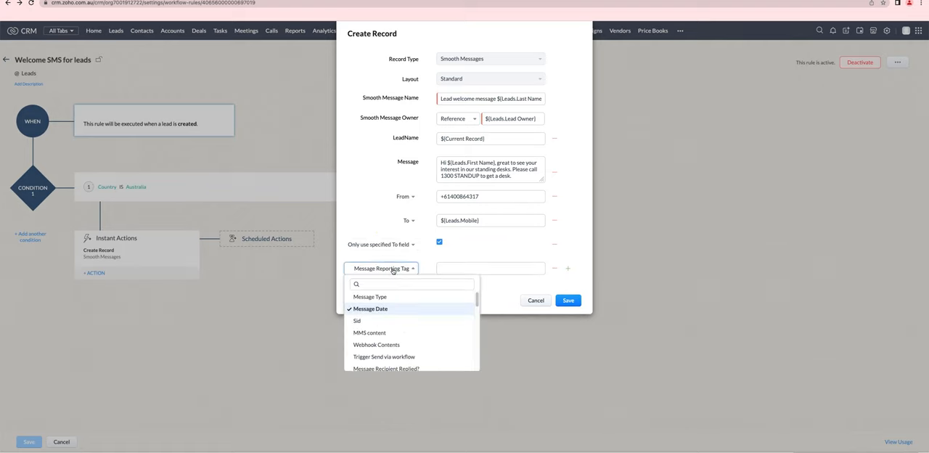
{"action": "left_click", "coordinate": [491, 267]}
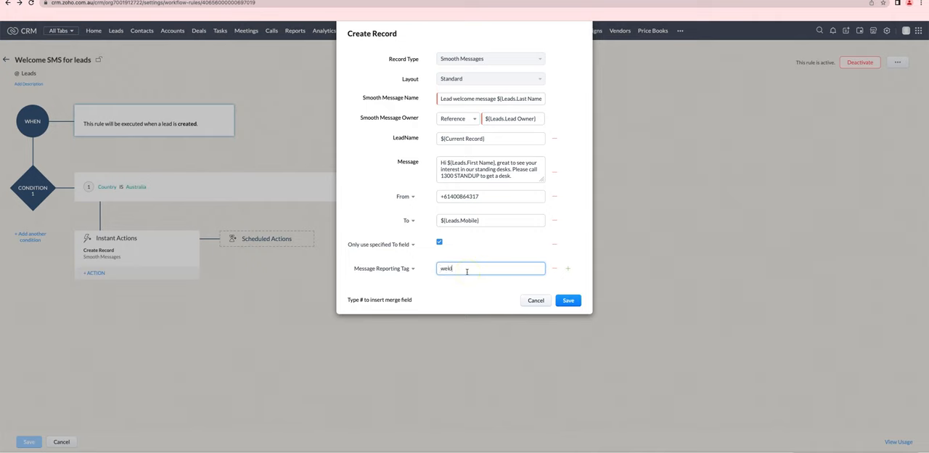
{"action": "type", "text": "welcome-sms-to-leads"}
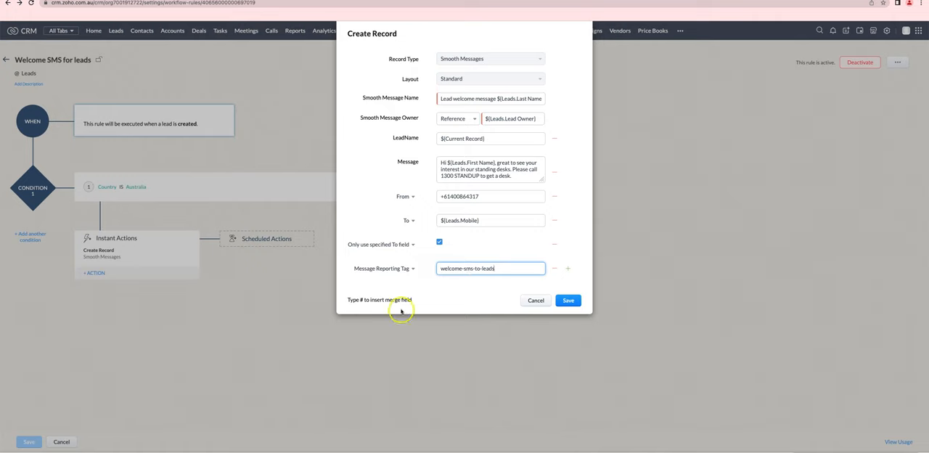
{"action": "mouse_move", "coordinate": [386, 280]}
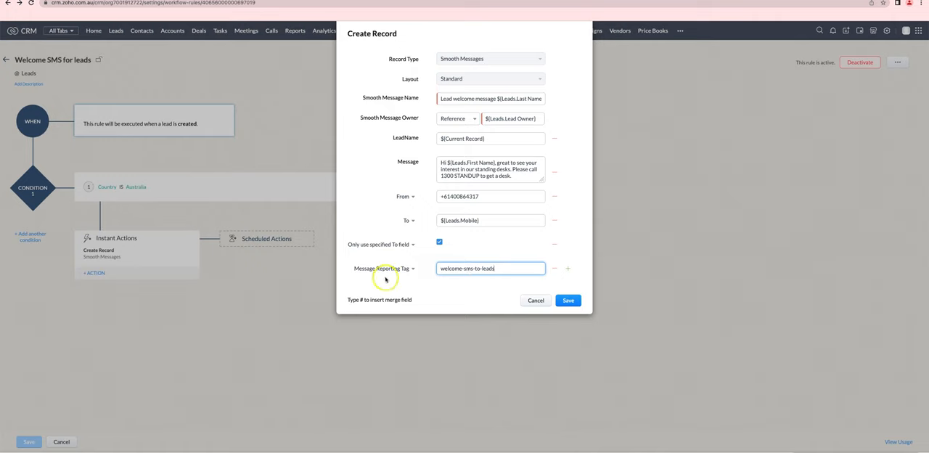